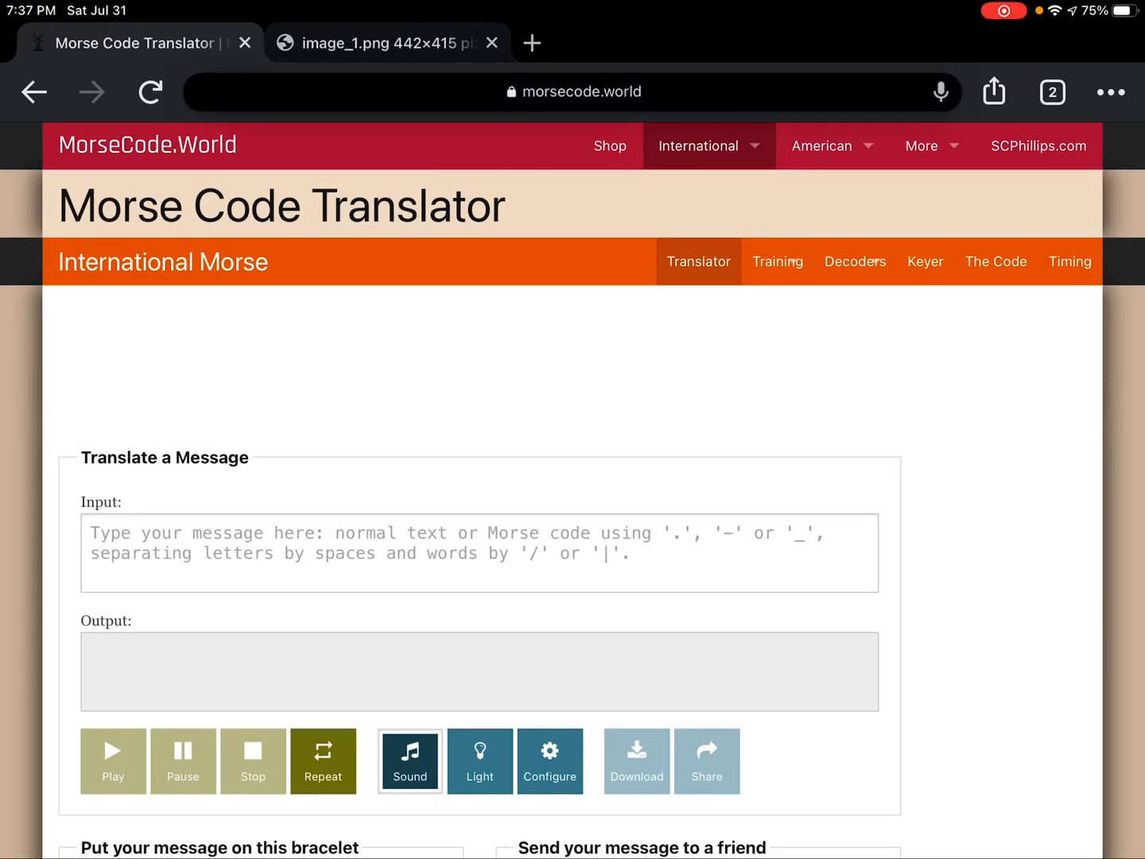
Enter 'Seek shelter now!' as the message to translate into Morse.
{"action": "left_click", "coordinate": [572, 92]}
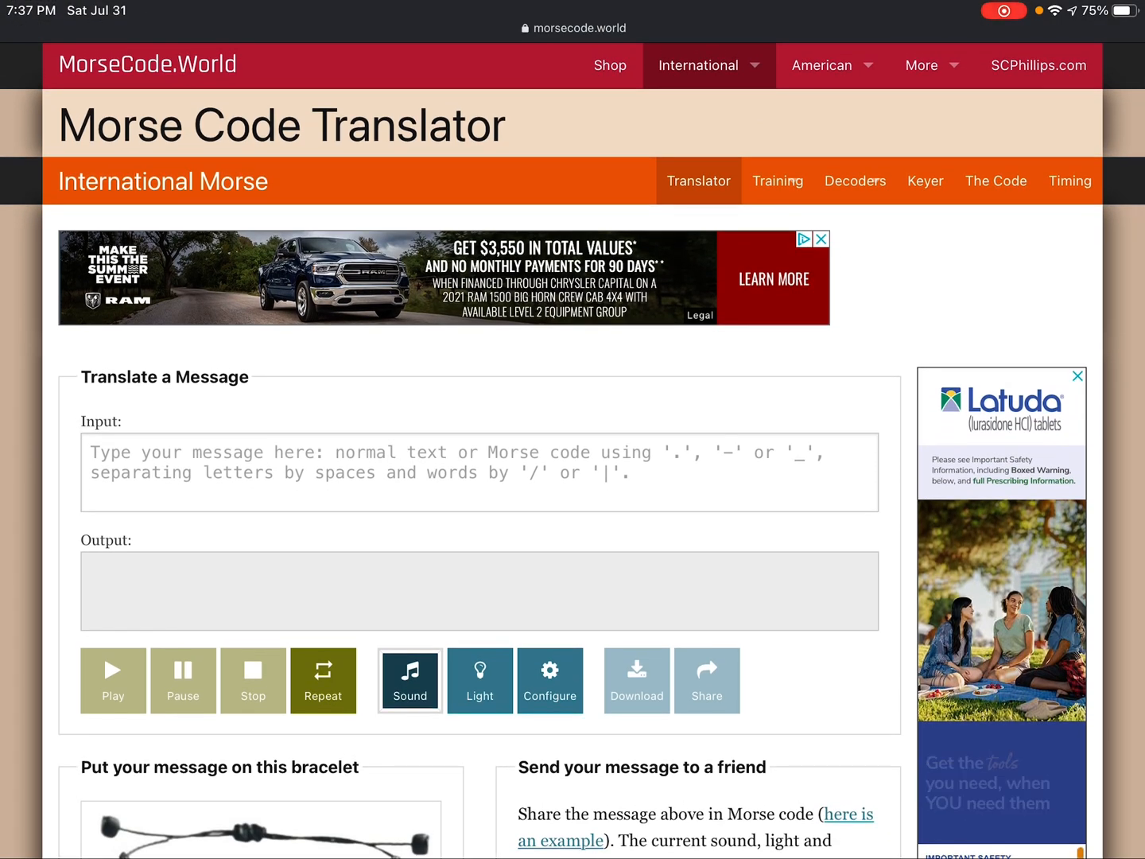
{"action": "scroll", "scroll_direction": "down", "scroll_amount": 3}
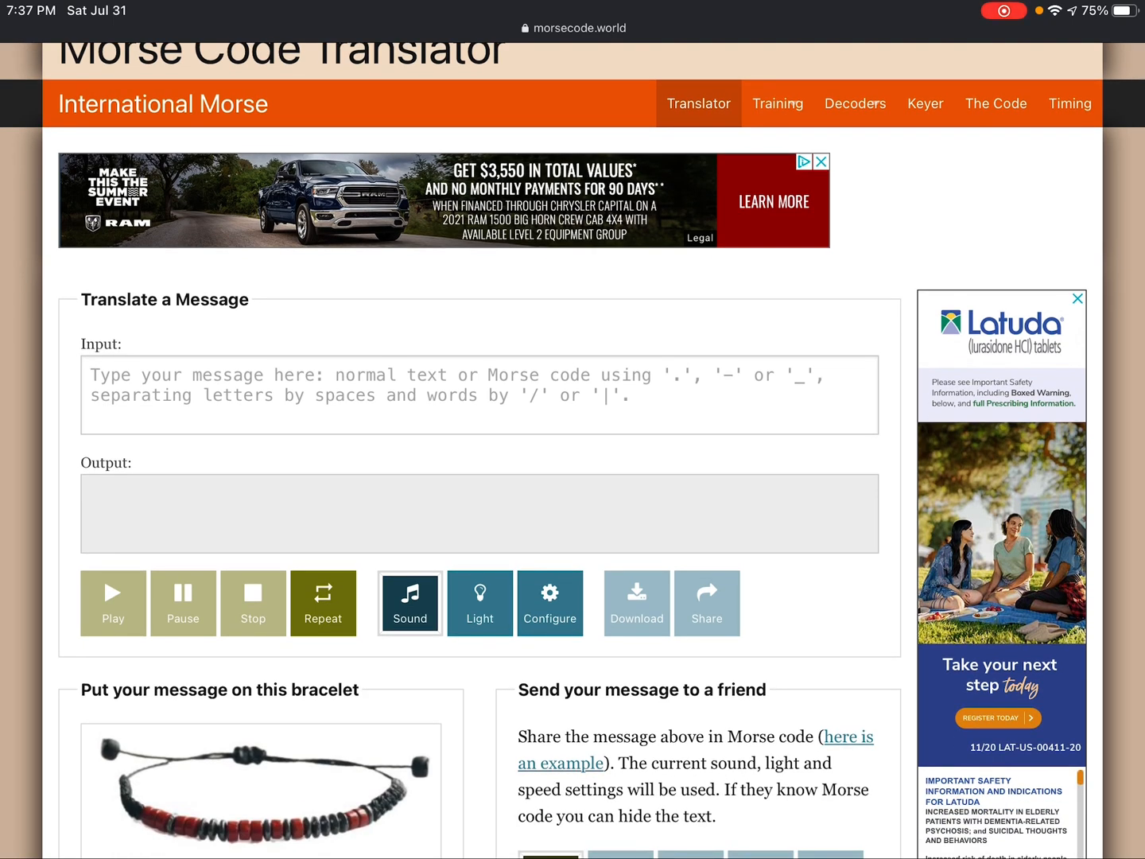
{"action": "type", "text": "Seek shelter now!"}
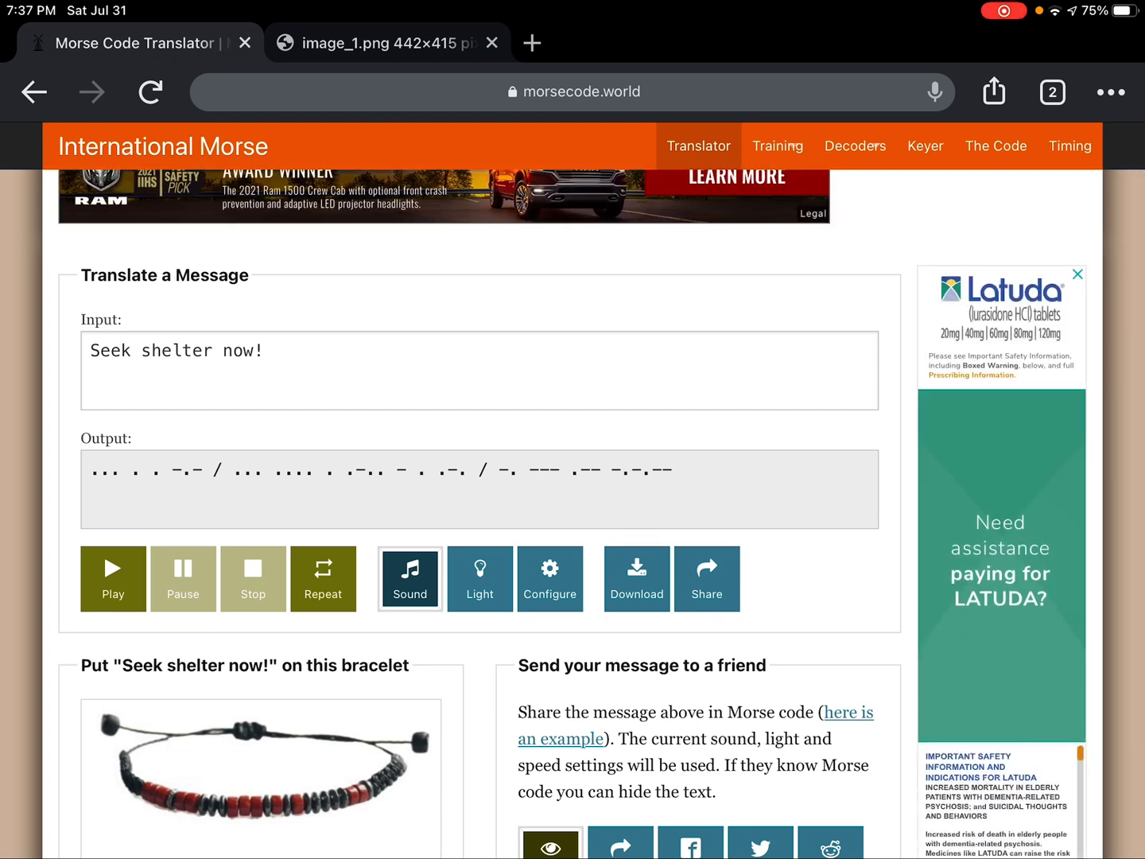
Play back the Morse translation of 'Seek shelter now!' several times.
{"action": "left_click", "coordinate": [113, 578]}
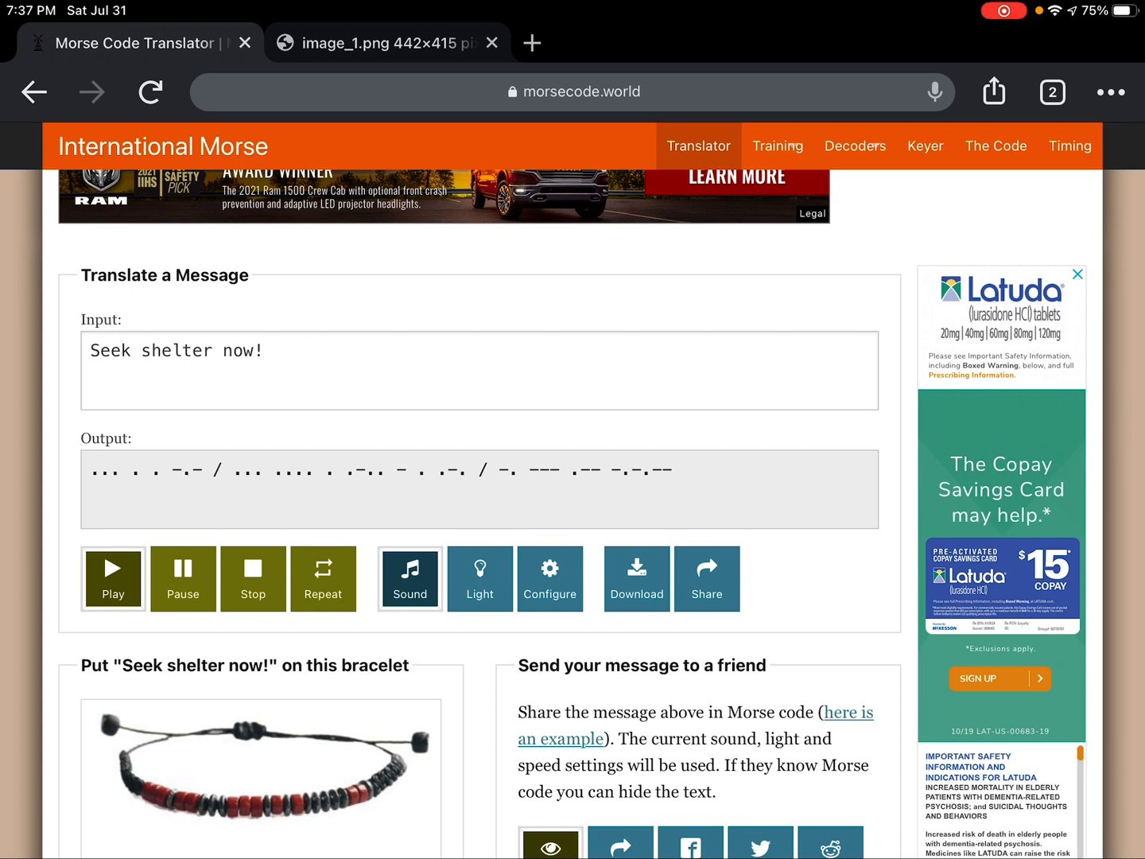
{"action": "left_click", "coordinate": [113, 578]}
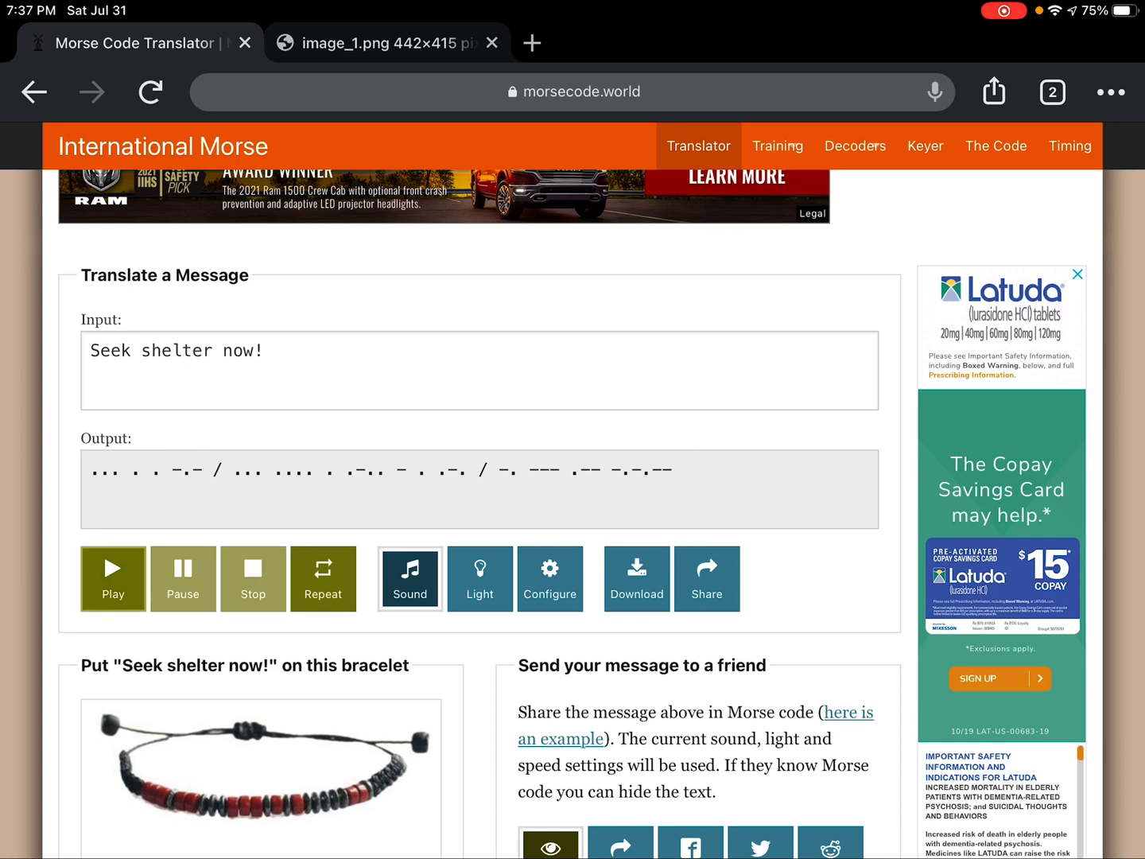
{"action": "left_click", "coordinate": [113, 578]}
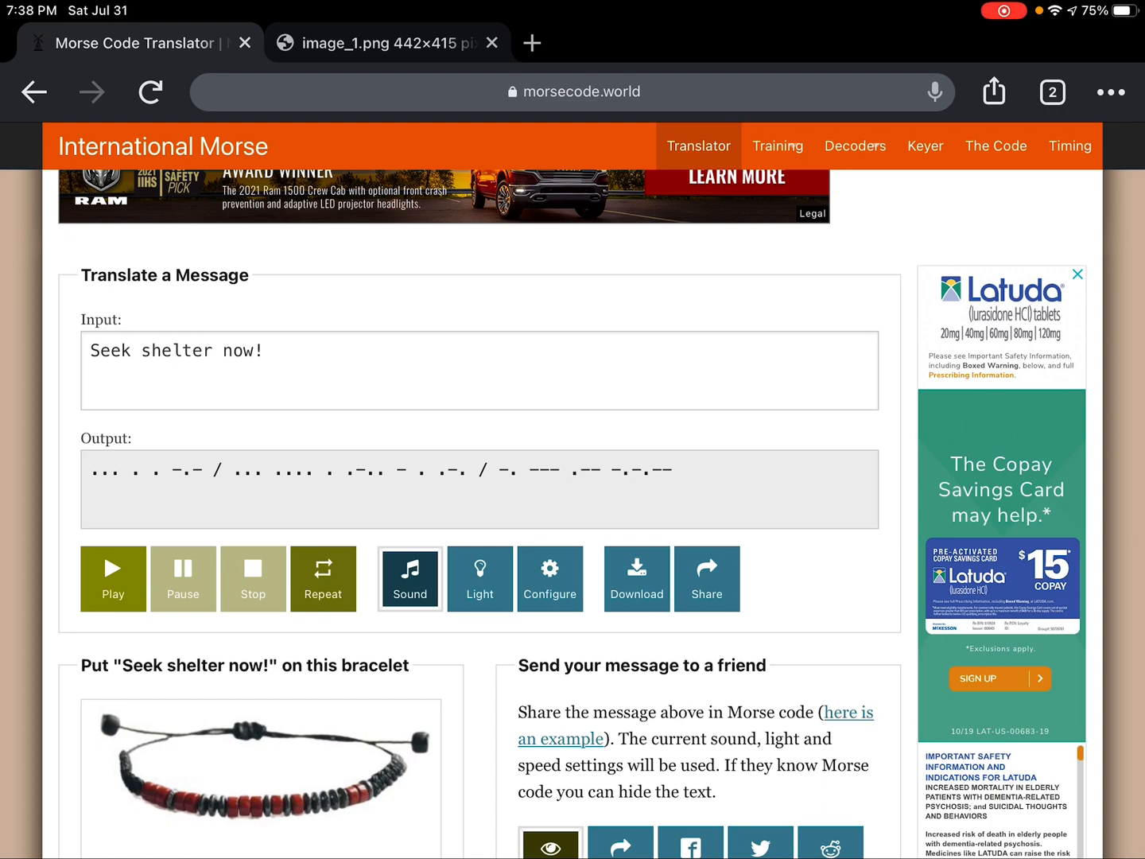
{"action": "left_click", "coordinate": [478, 369]}
{"action": "type", "text": "Evacuate"}
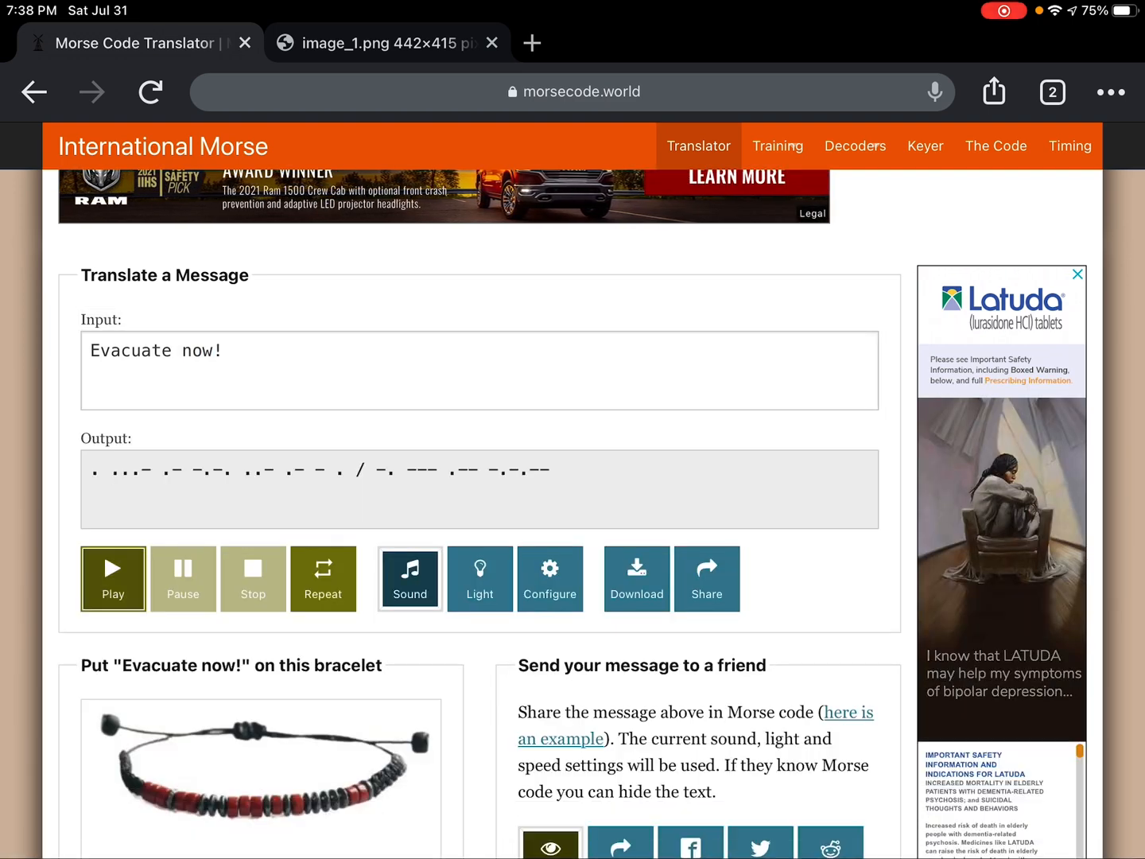
Play the 'Evacuate now!' Morse translation and bring up the Morse alphabet chart.
{"action": "left_click", "coordinate": [113, 578]}
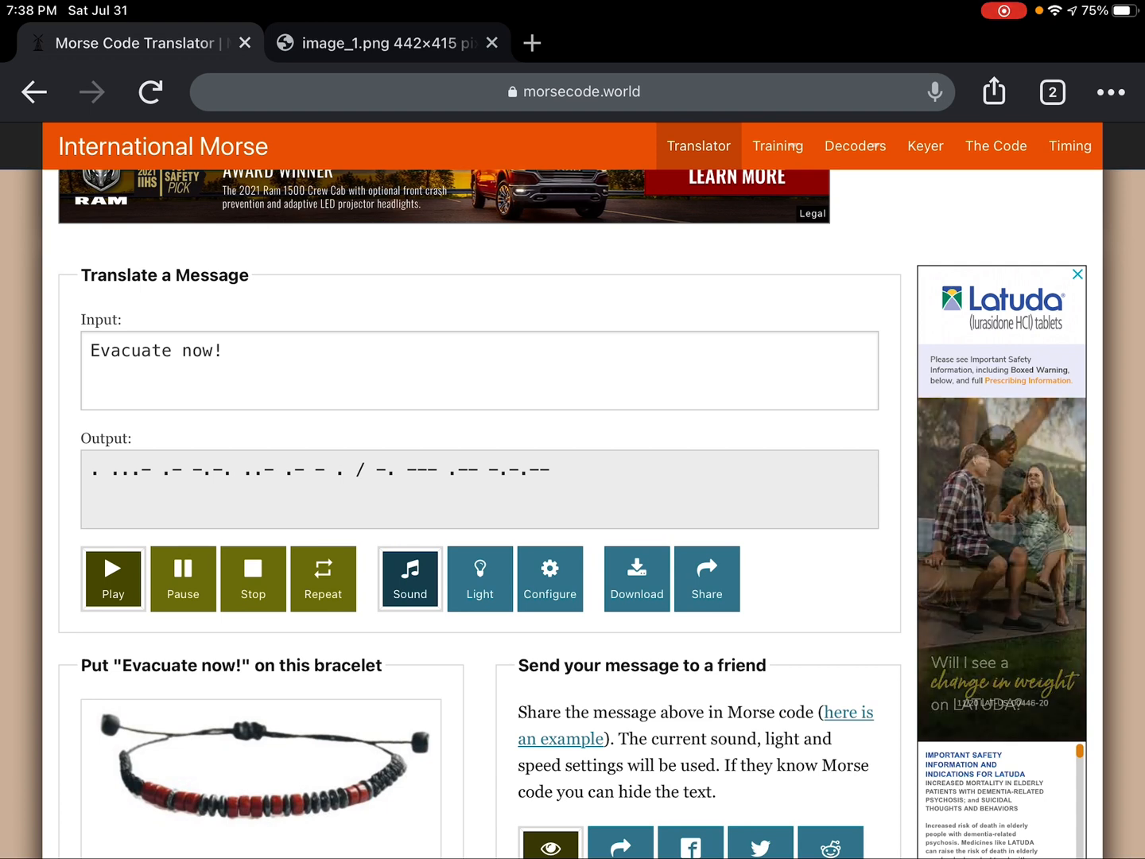
{"action": "left_click", "coordinate": [113, 578]}
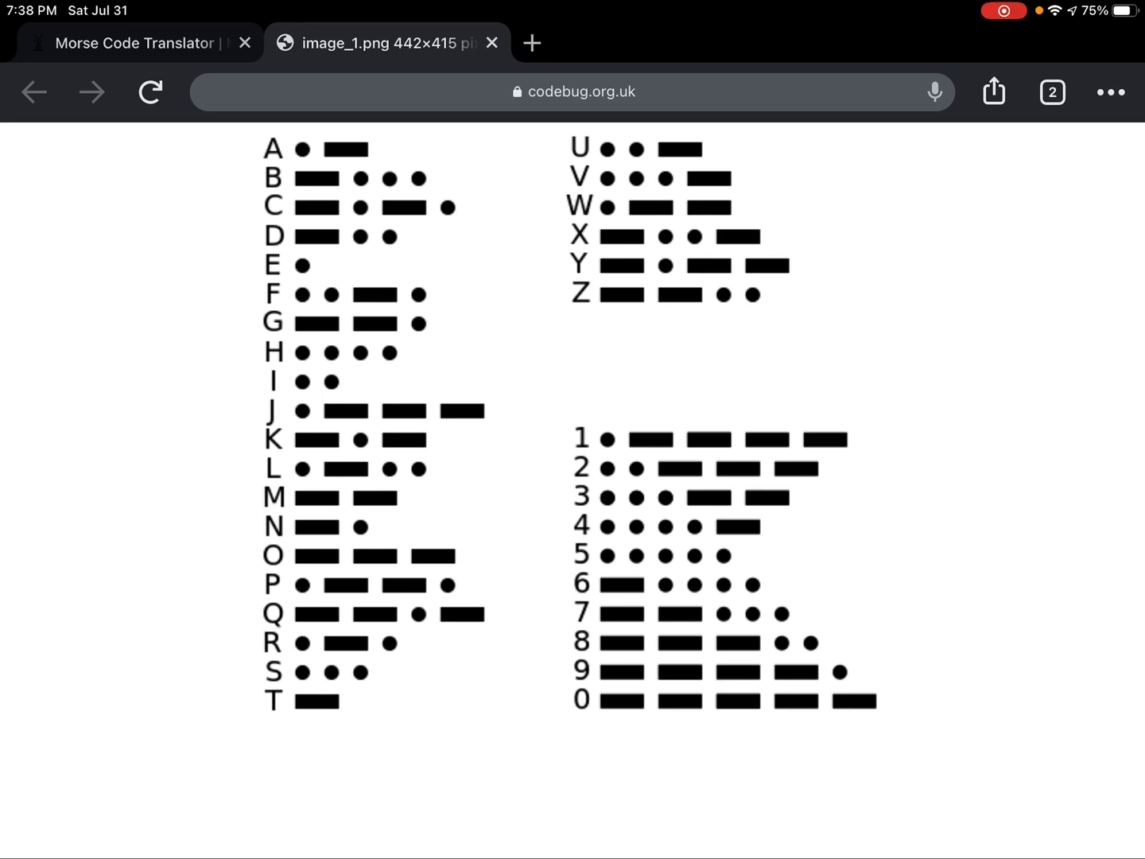
Return to the Morse Code Translator tab showing 'Evacuate now!' in Morse.
{"action": "left_click", "coordinate": [136, 43]}
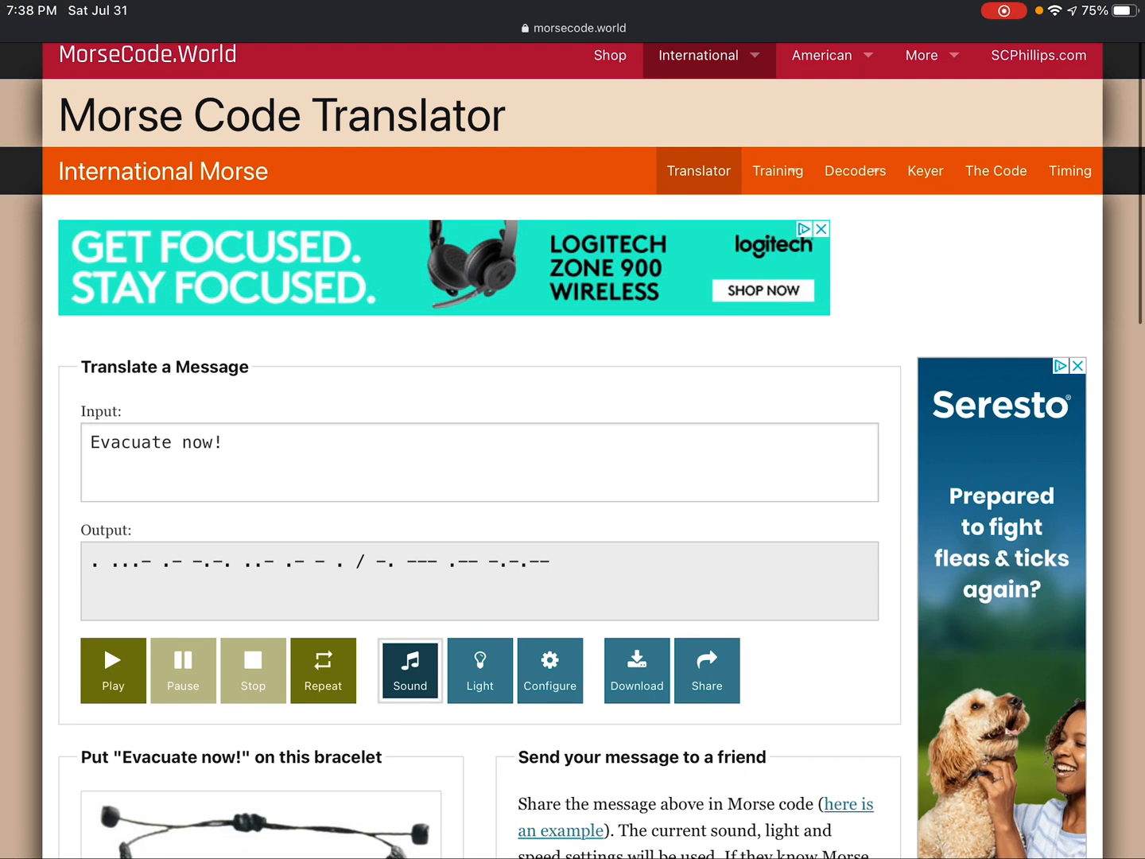